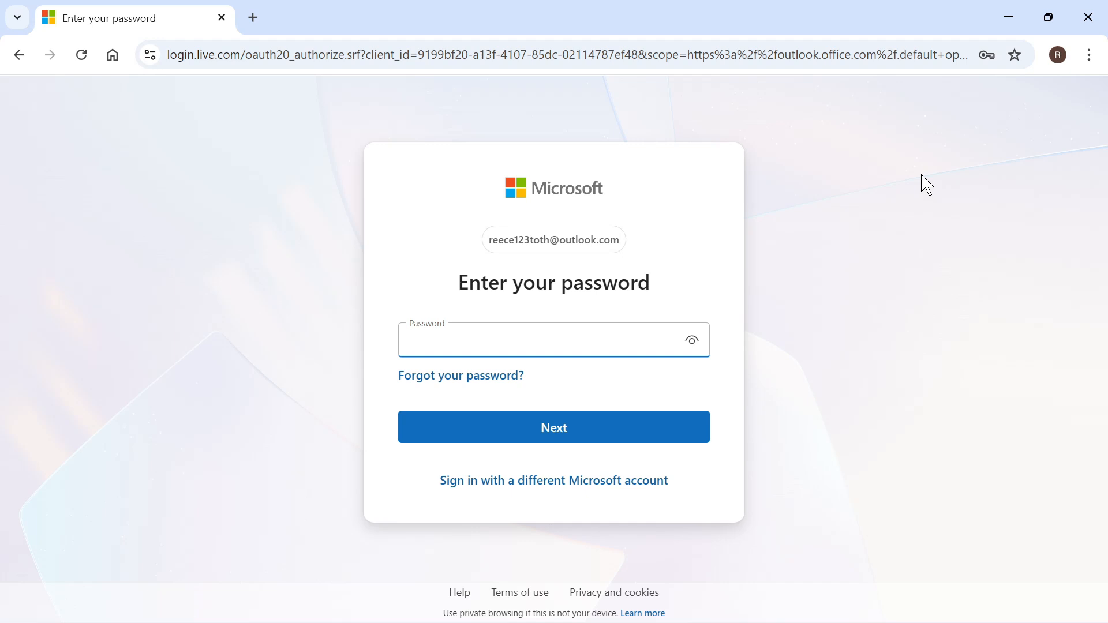
mouse_move(361, 166)
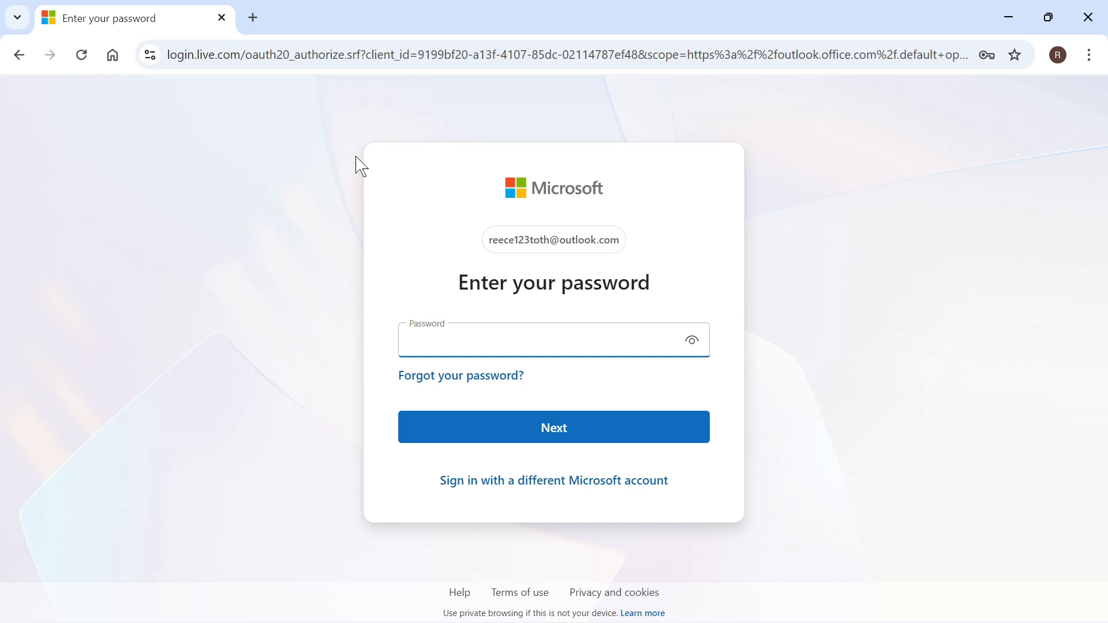
Navigate the Incognito window to outlook.com via the address bar suggestion
left_click(553, 339)
type("outlo")
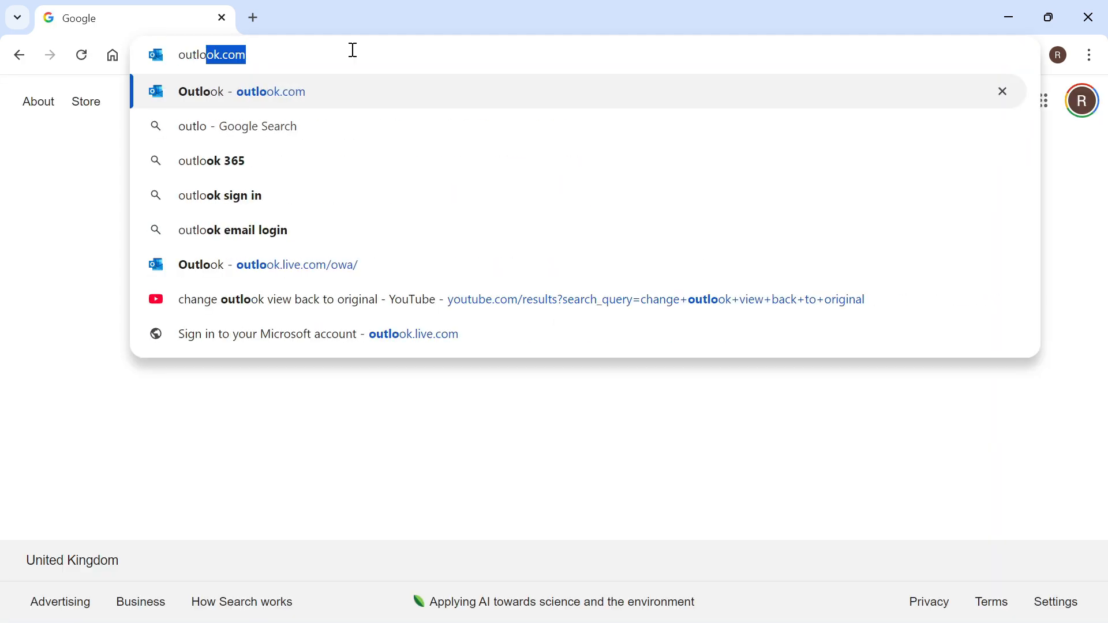
left_click(241, 91)
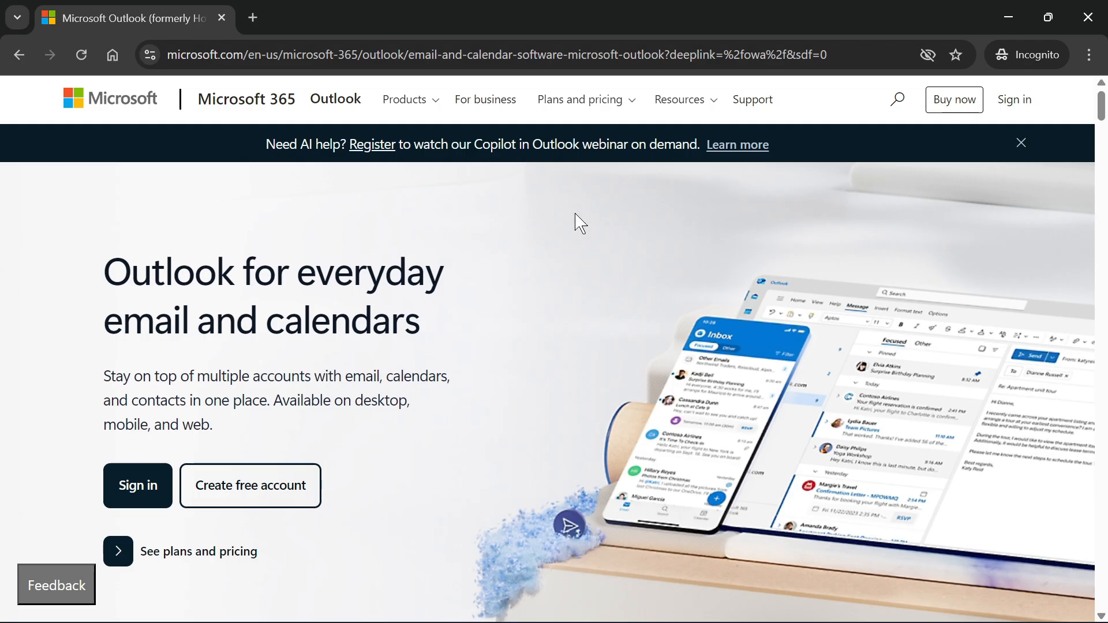
mouse_move(1014, 99)
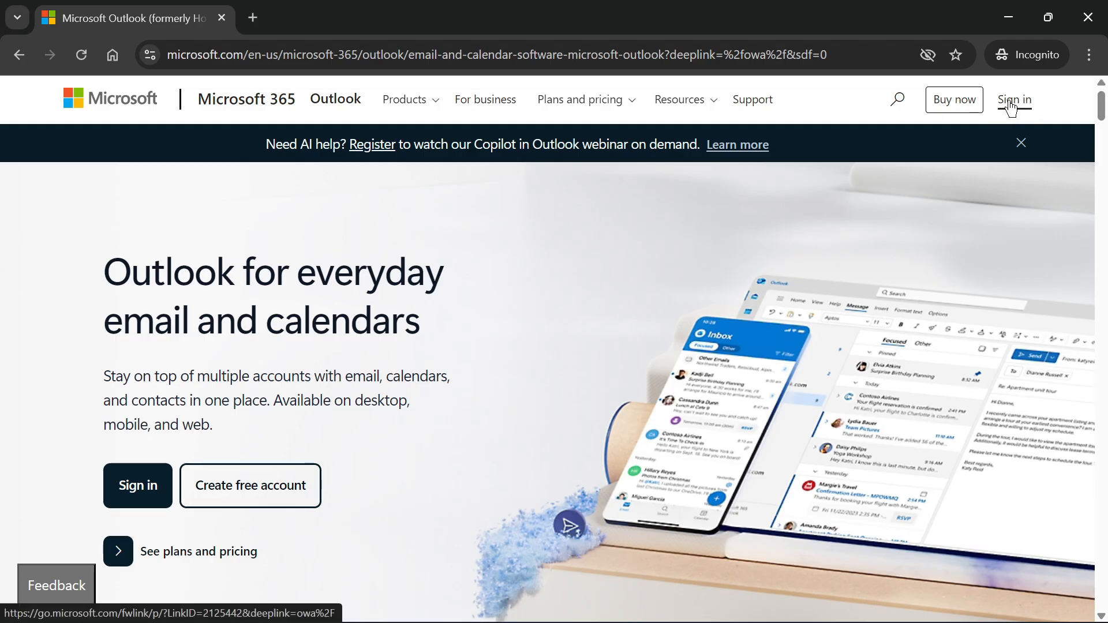
Start Sign in and choose 'Create one!' to reach the Create your Microsoft account page
left_click(1014, 100)
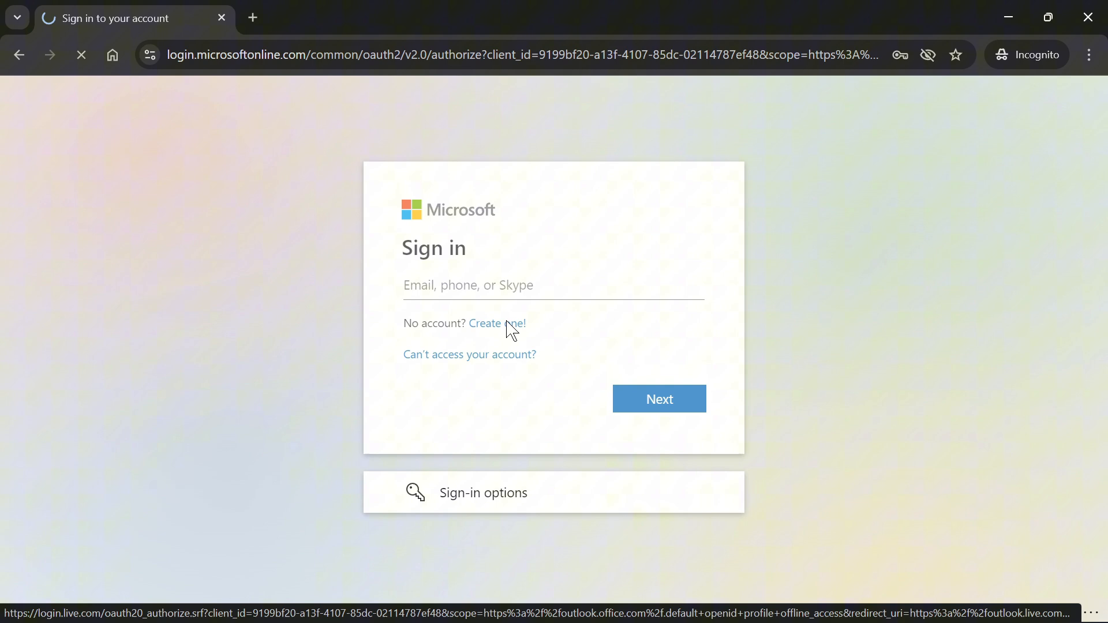
left_click(496, 323)
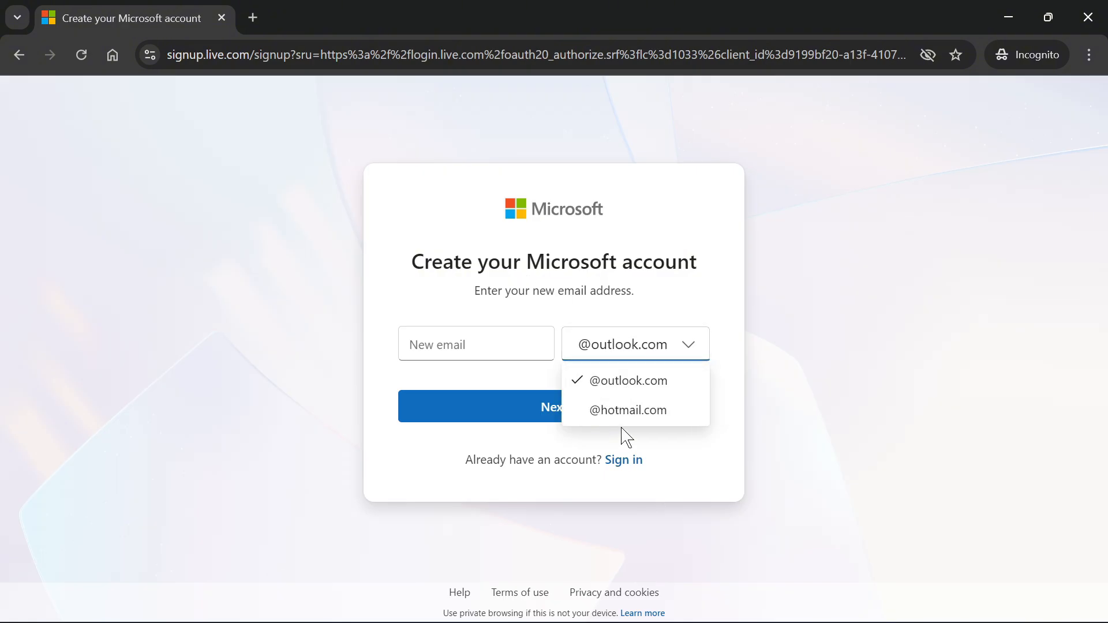
left_click(633, 344)
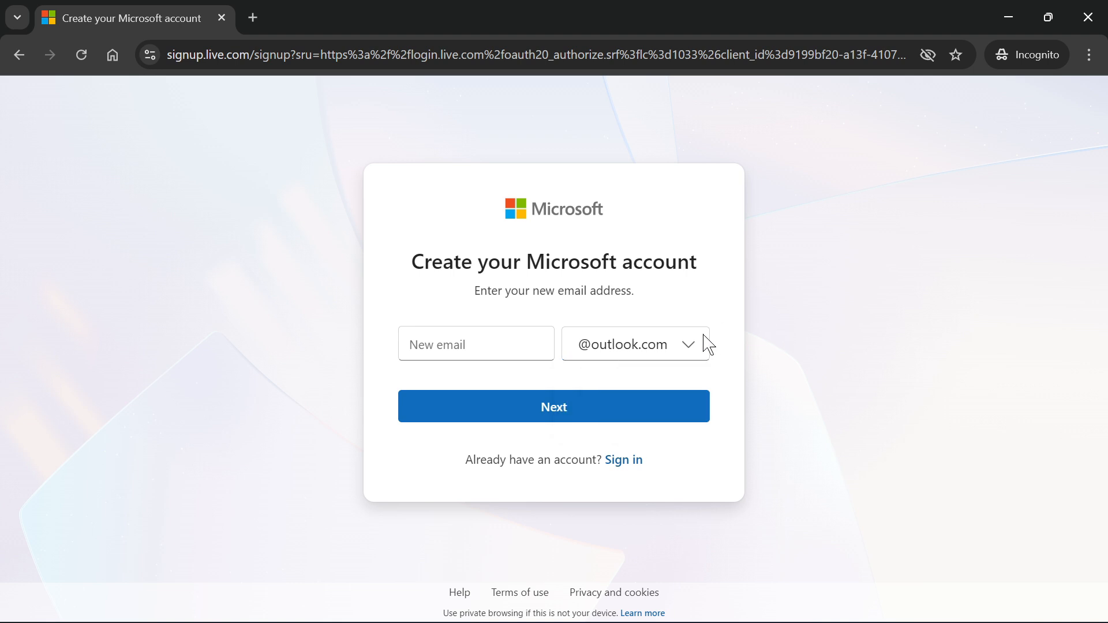
mouse_move(647, 348)
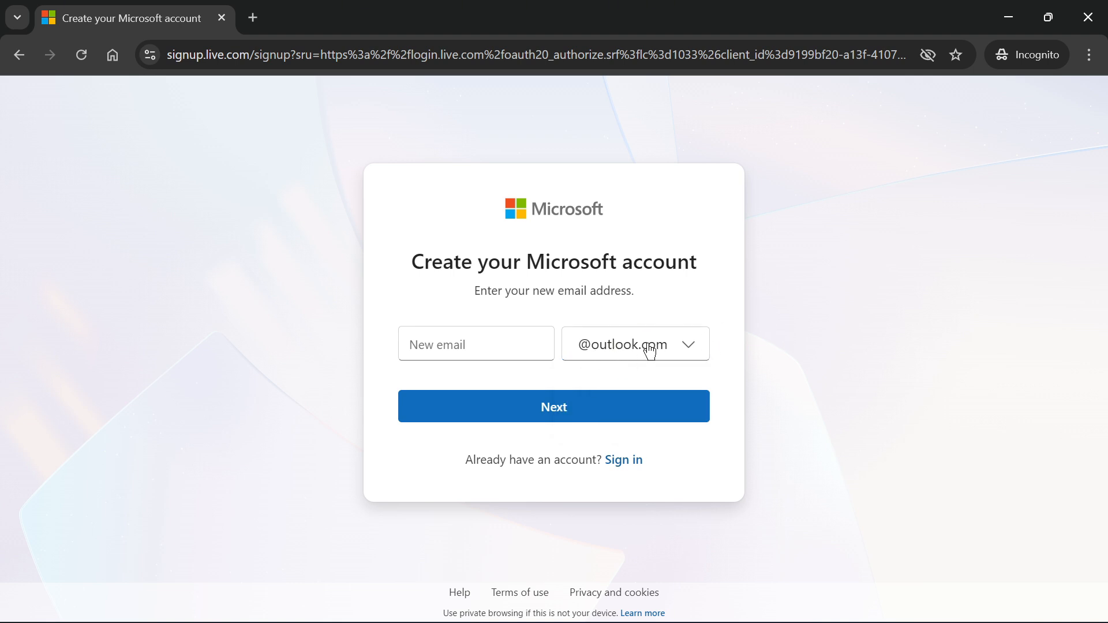
type("reece")
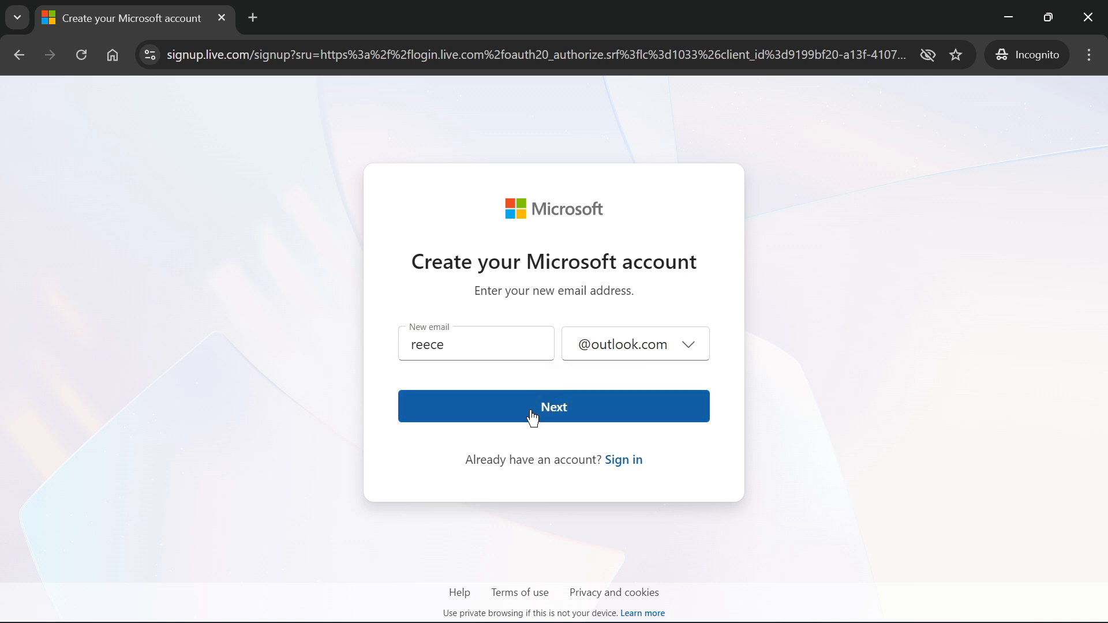
left_click(553, 406)
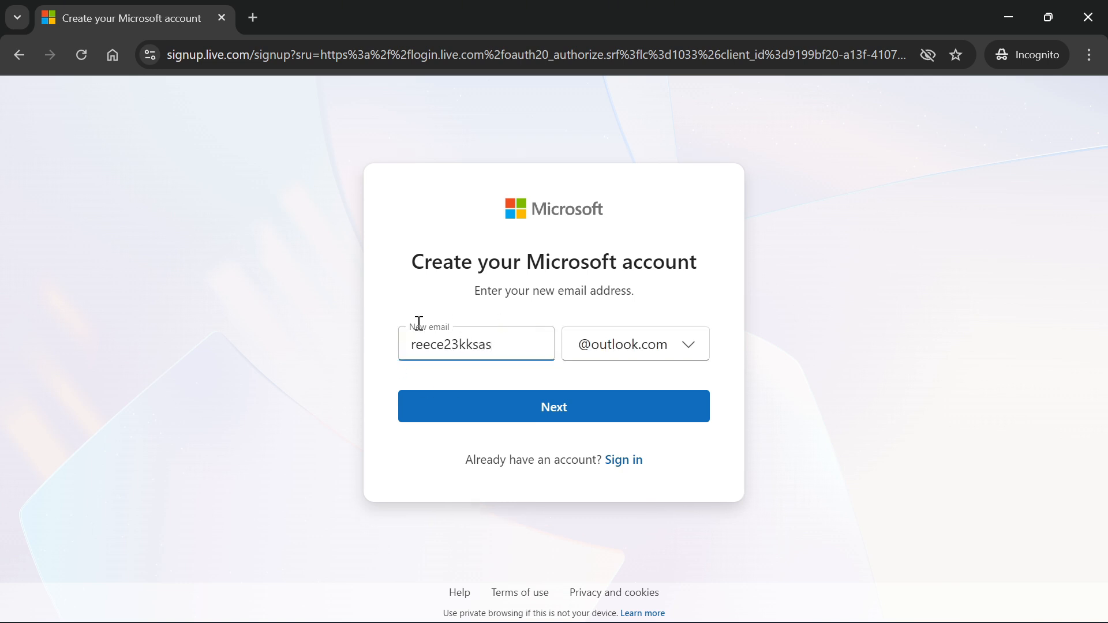
mouse_move(553, 406)
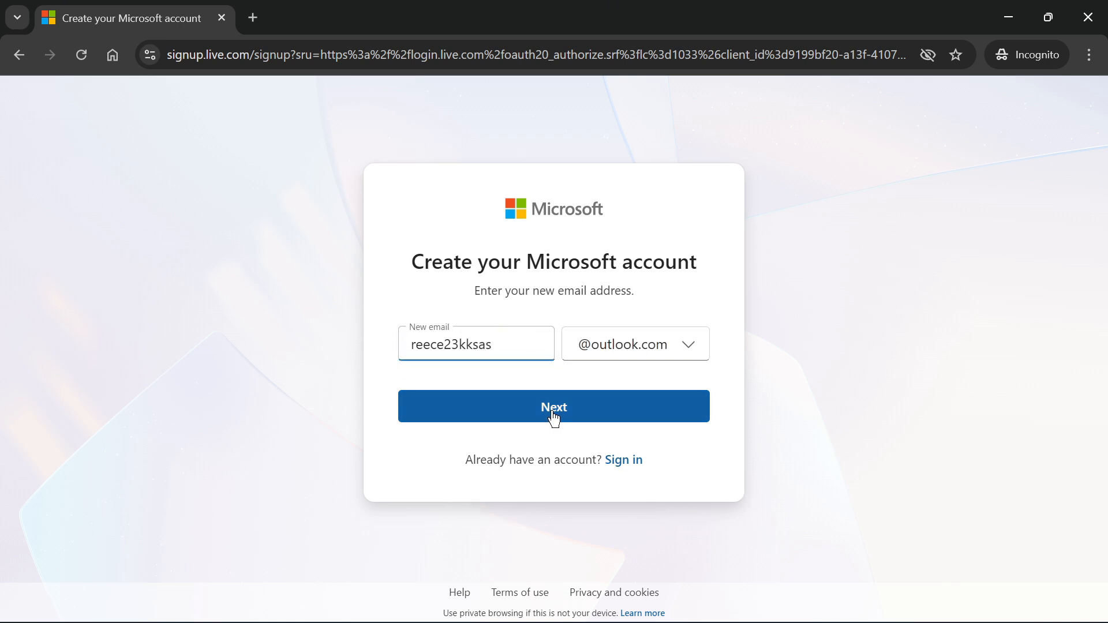
left_click(552, 406)
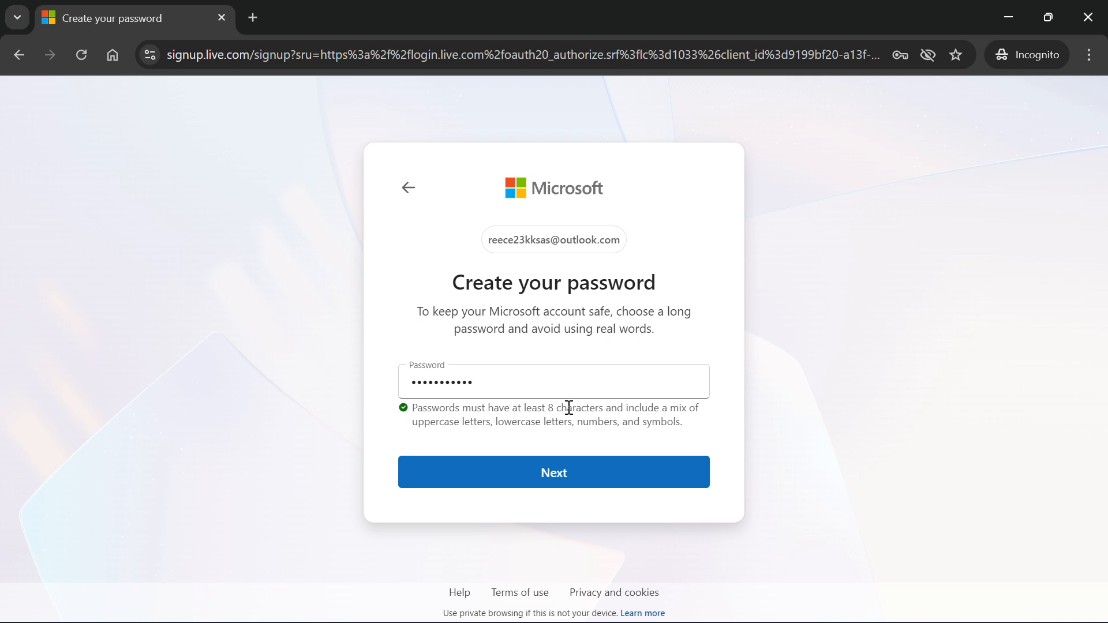
Confirm the password, add first and last name 'Jones', and skip passkey setup
left_click(553, 472)
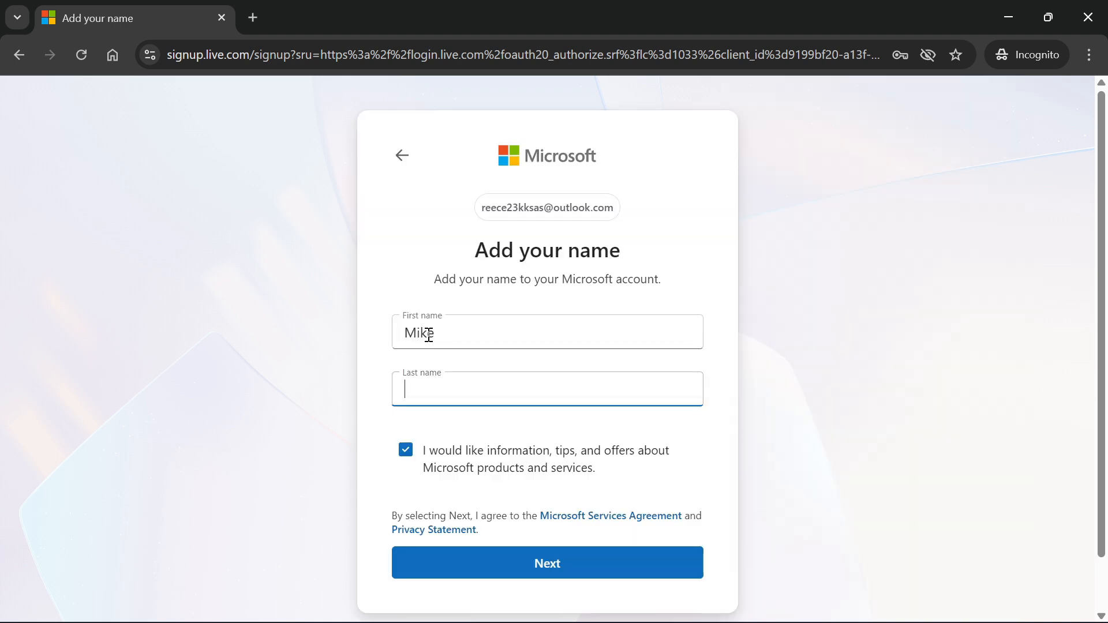
type("Jones")
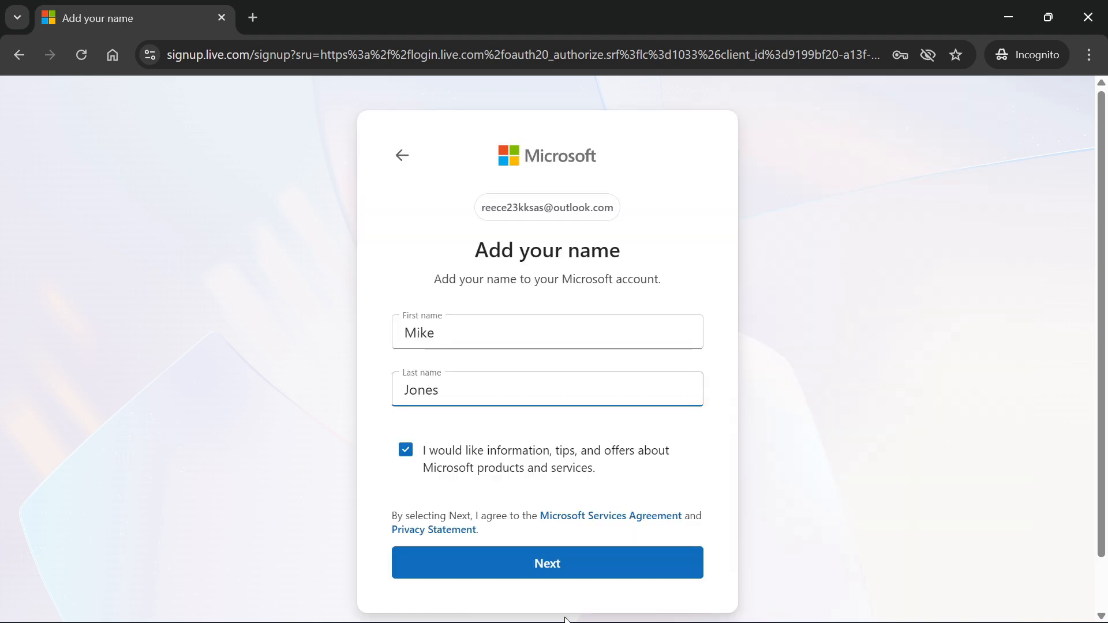
left_click(546, 562)
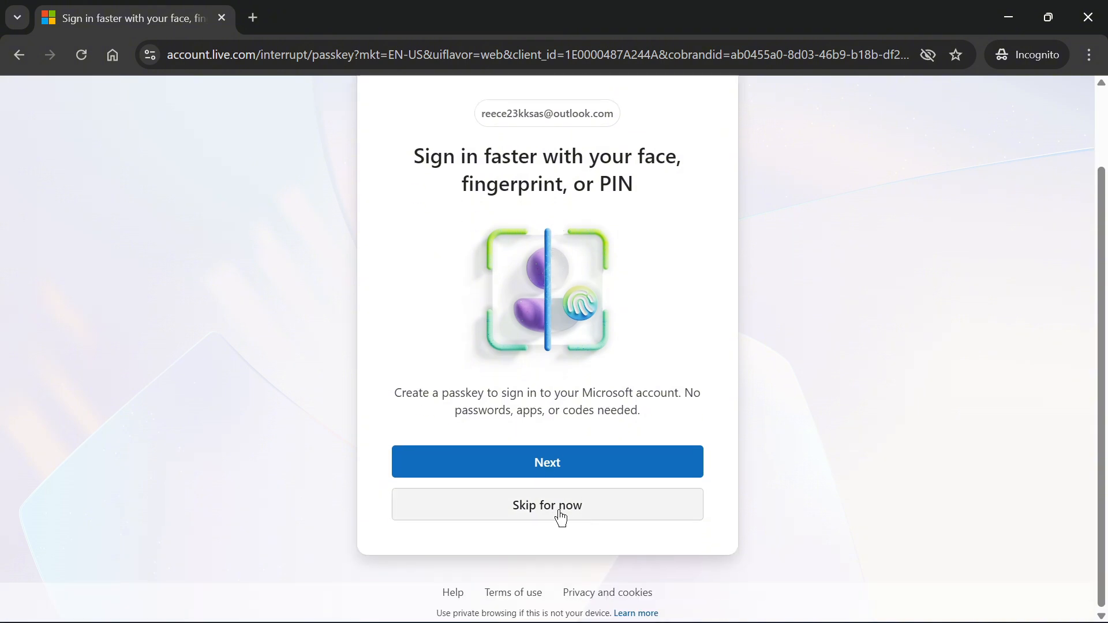
left_click(546, 504)
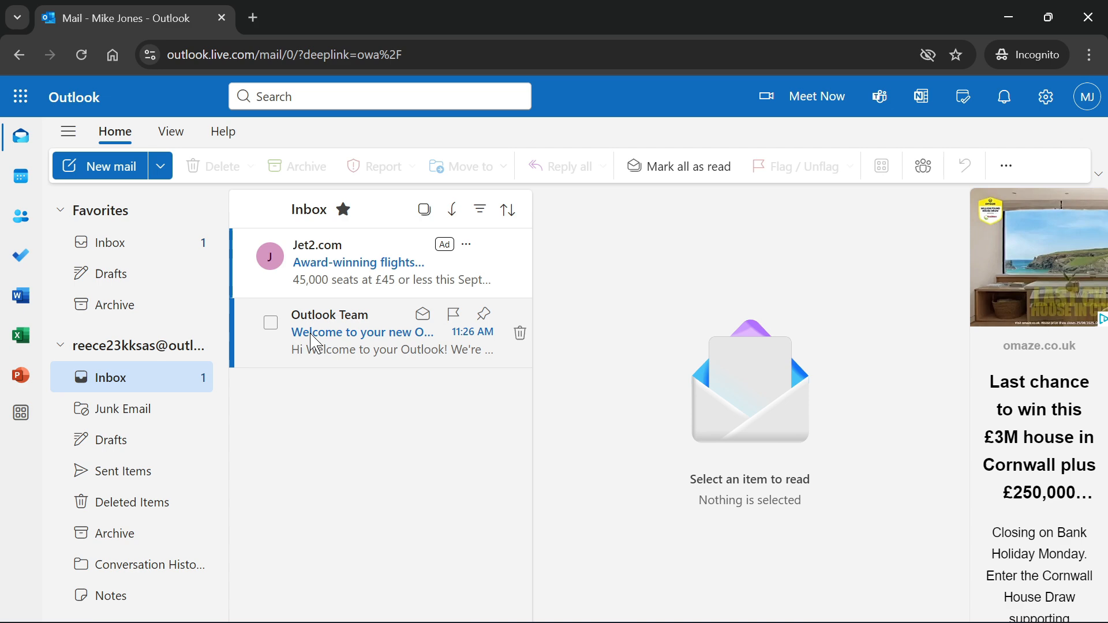
Read the 'Welcome to your new Outlook.com account' email from Outlook Team
left_click(361, 333)
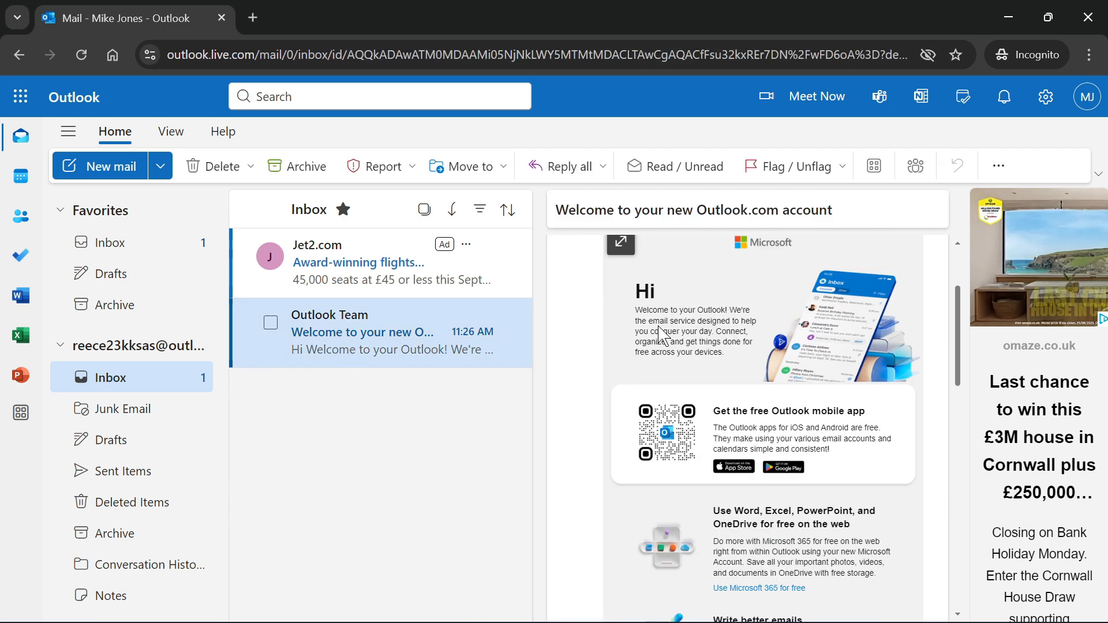
mouse_move(668, 392)
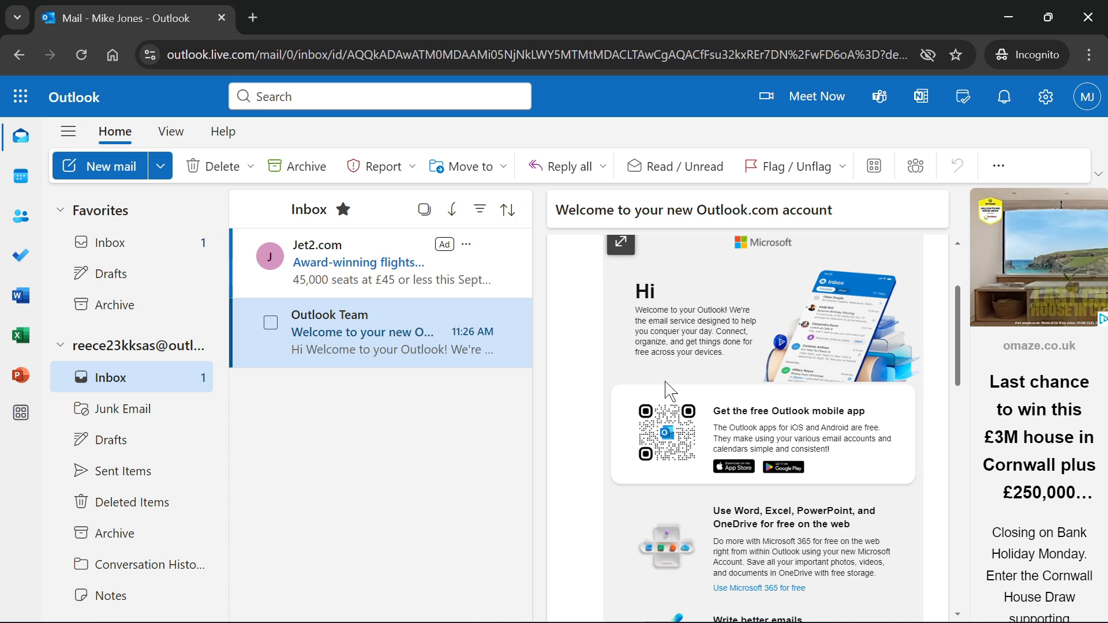
left_click(1087, 97)
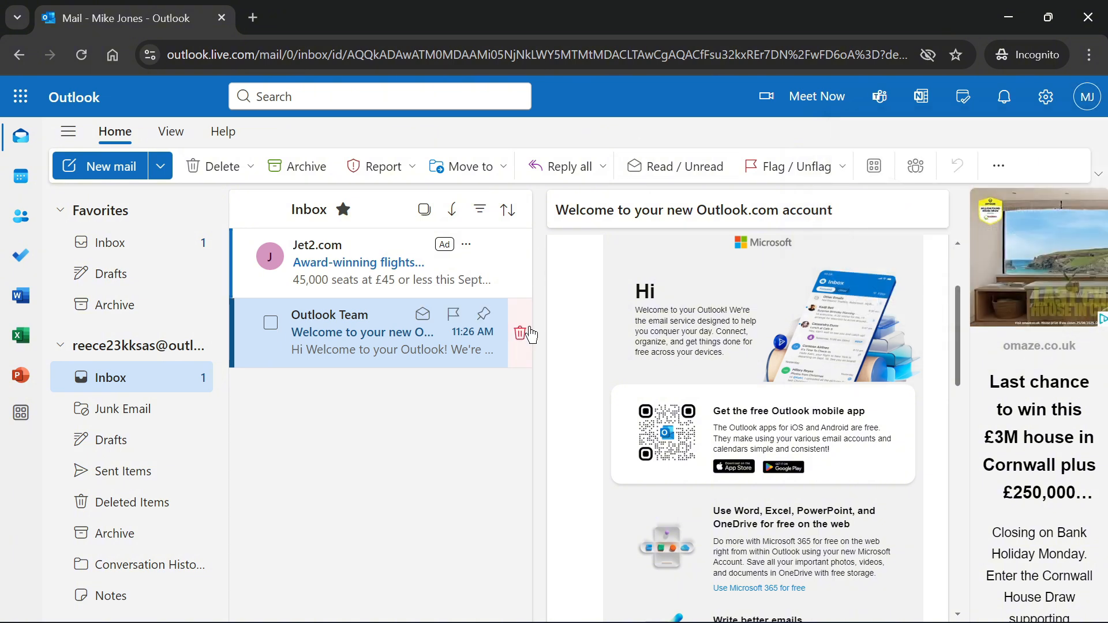
mouse_move(551, 319)
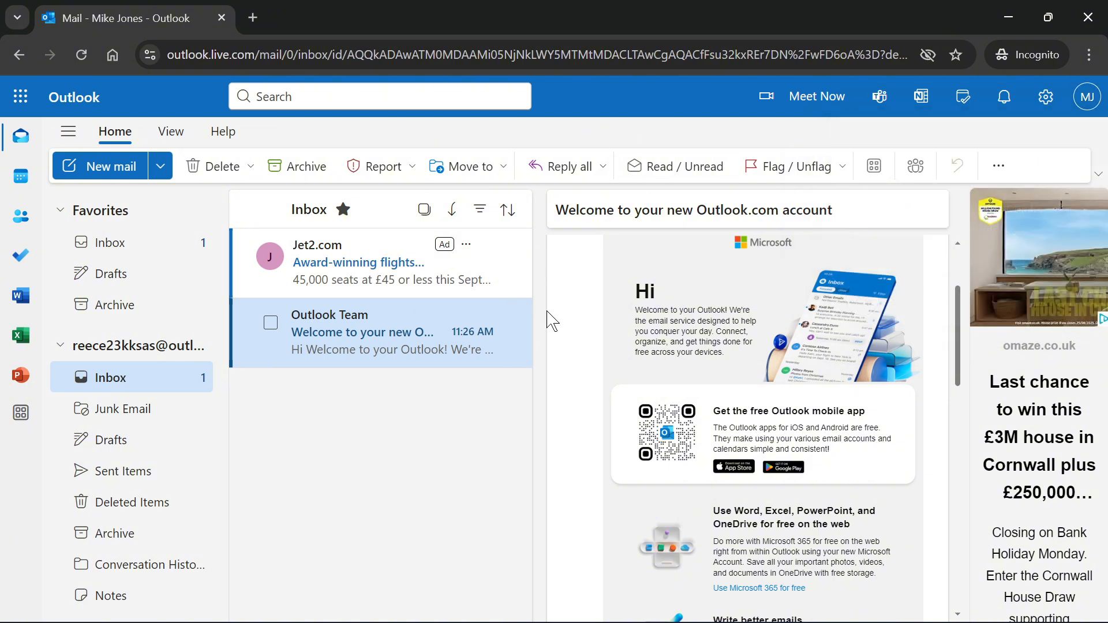